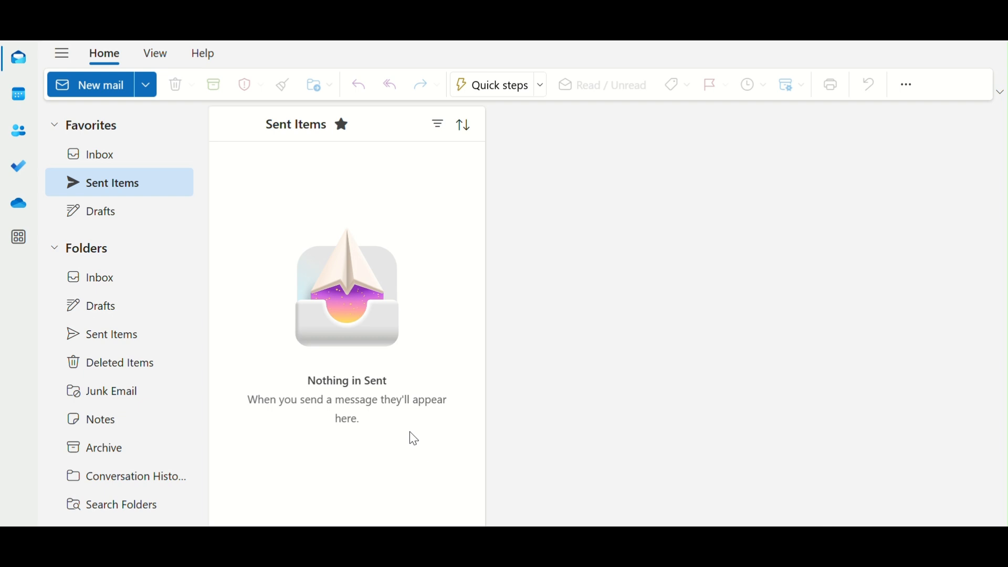
click(90, 84)
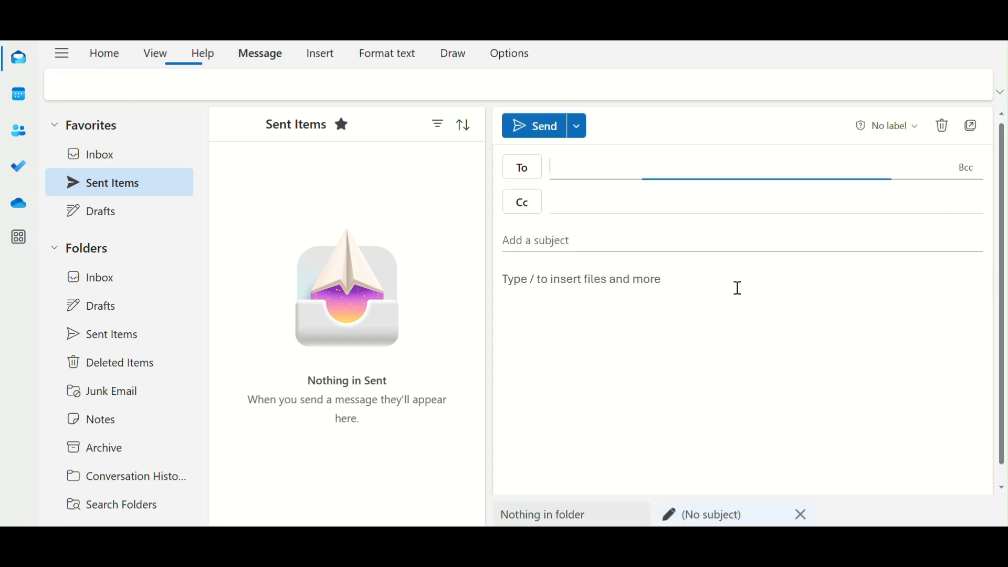
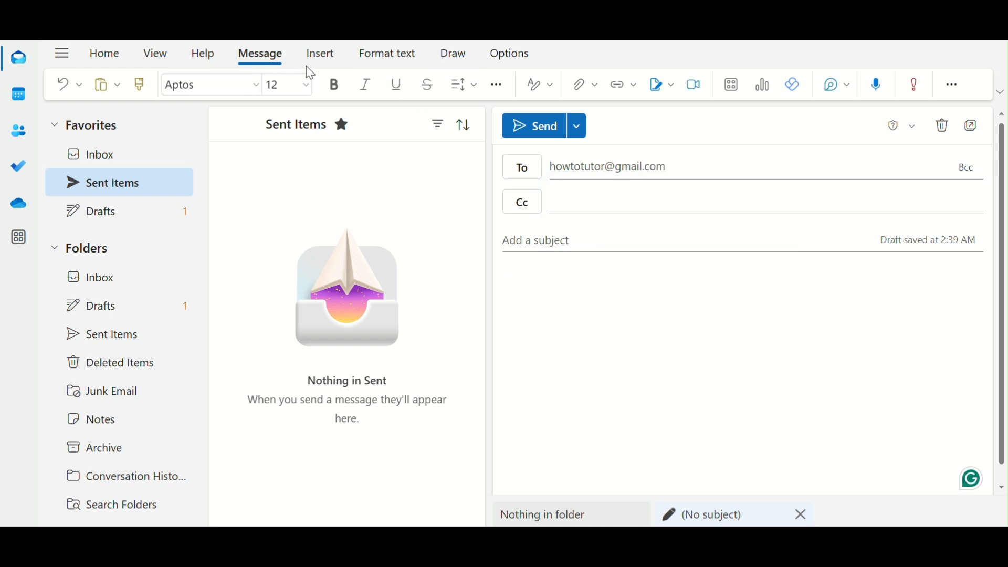
click(320, 53)
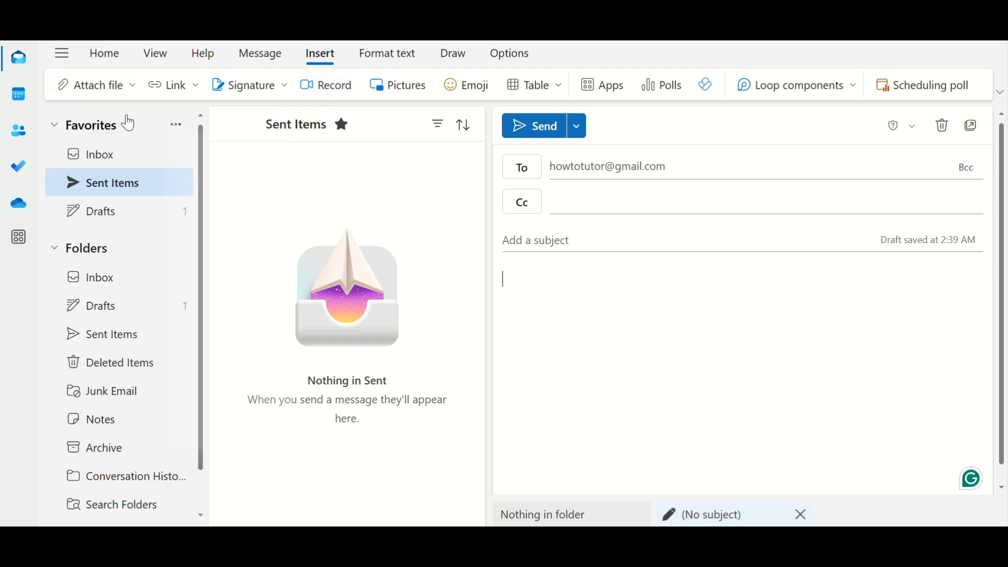
Step: Insert the Rubik's cube sample.gif from Downloads as a picture in the message body
click(95, 86)
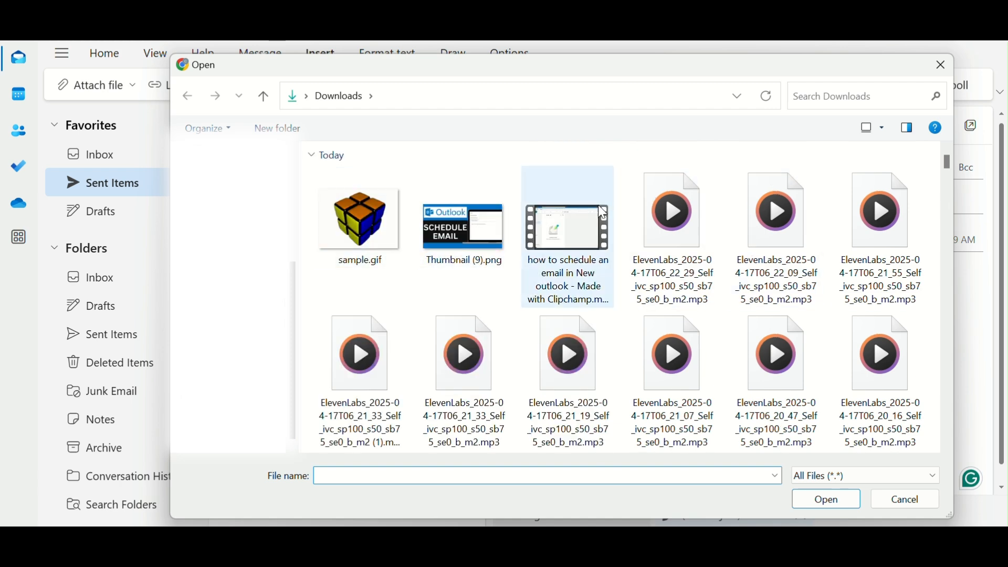
mouse_move(359, 218)
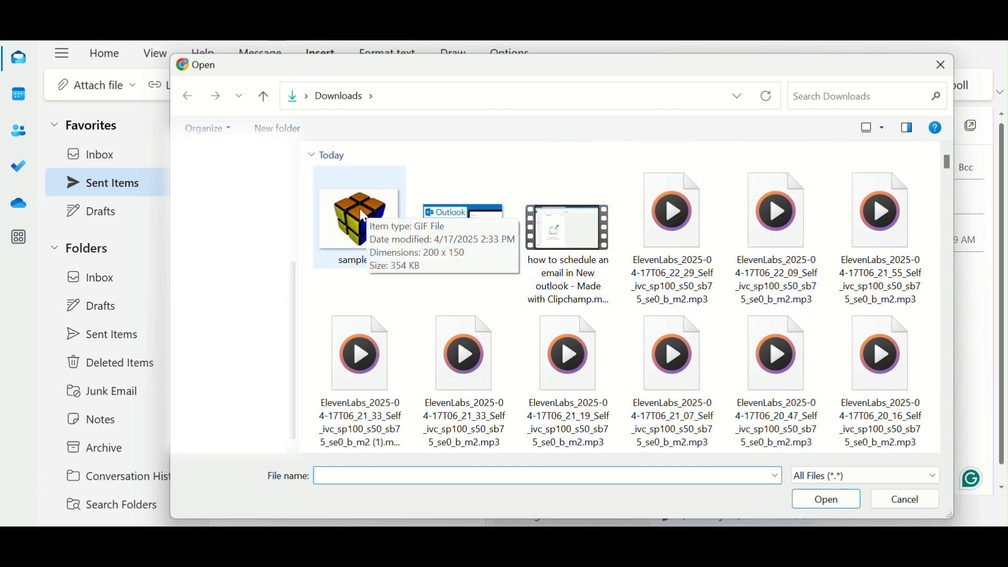
click(826, 499)
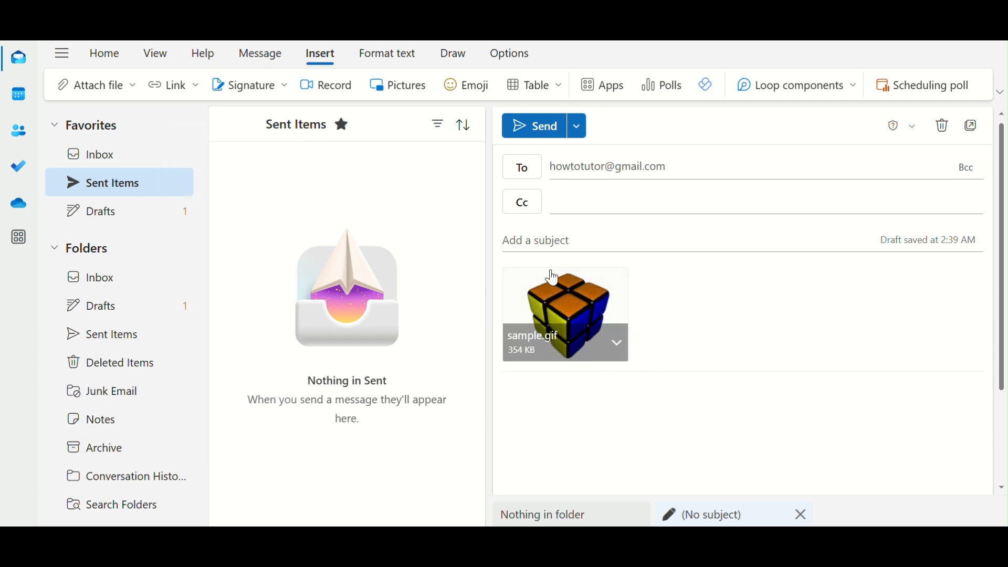
Step: Preview the embedded sample.gif in Outlook's viewer
click(565, 309)
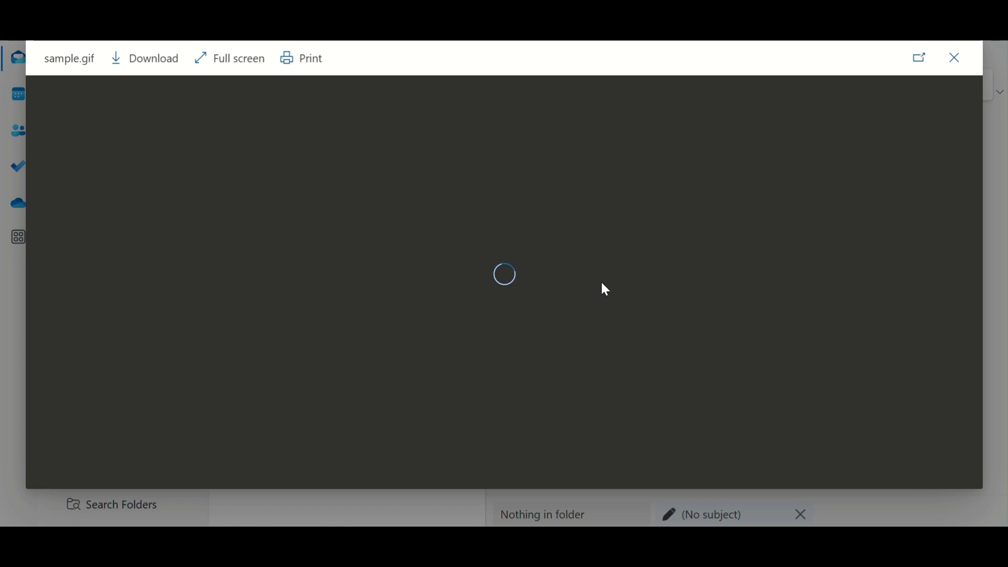